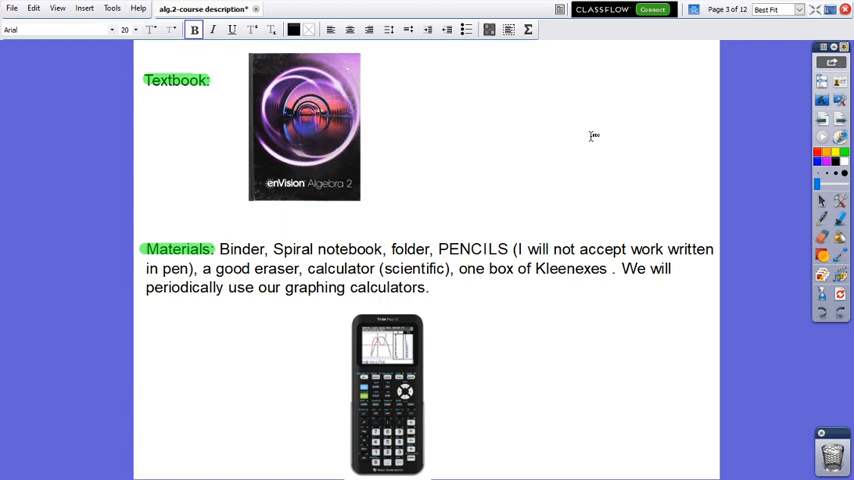
pyautogui.moveTo(676, 126)
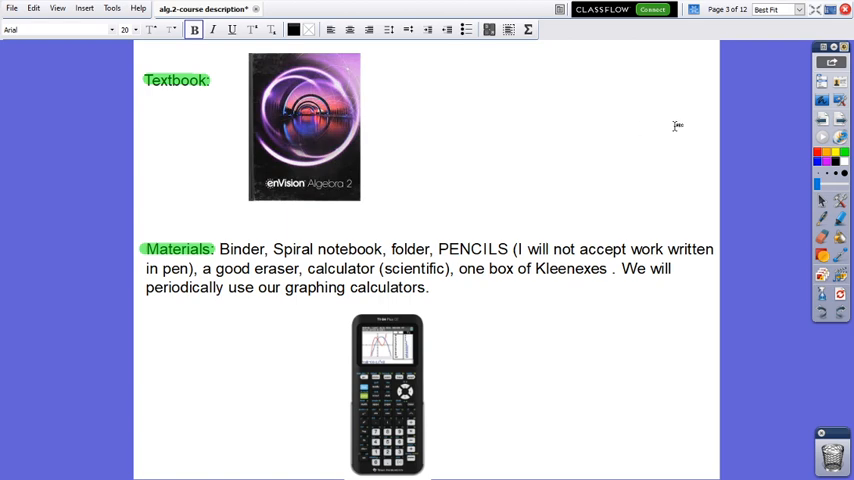
pyautogui.moveTo(676, 126)
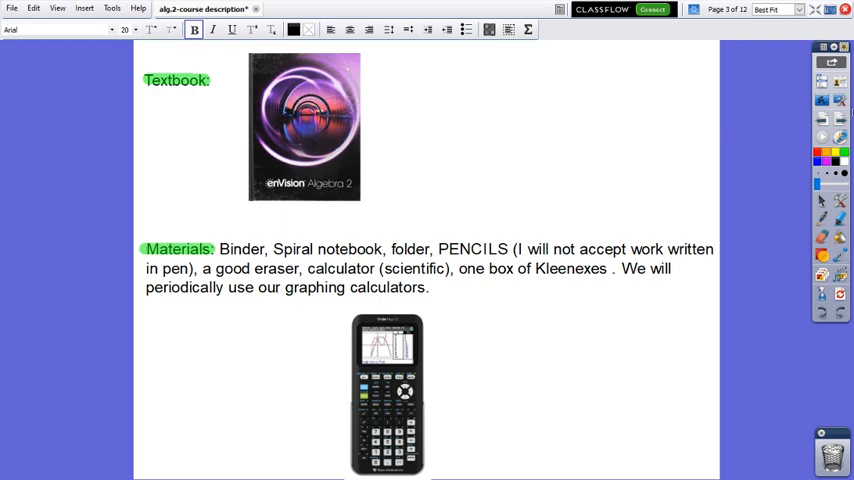
pyautogui.moveTo(840, 120)
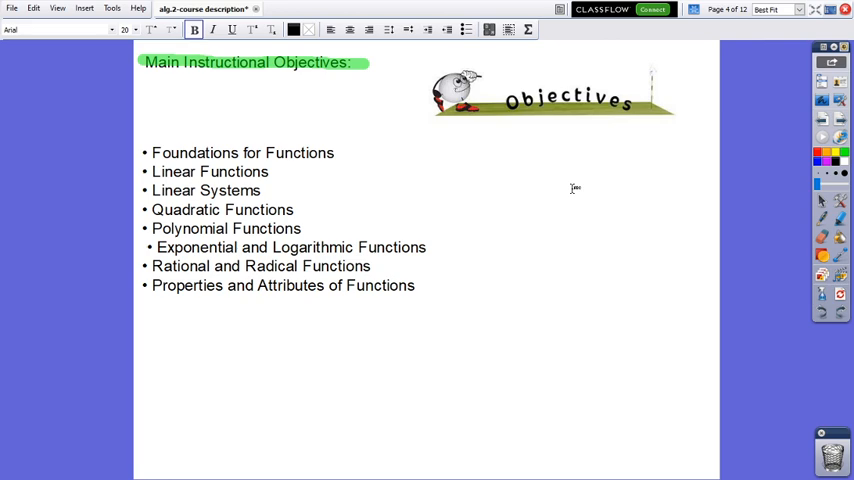
pyautogui.moveTo(752, 128)
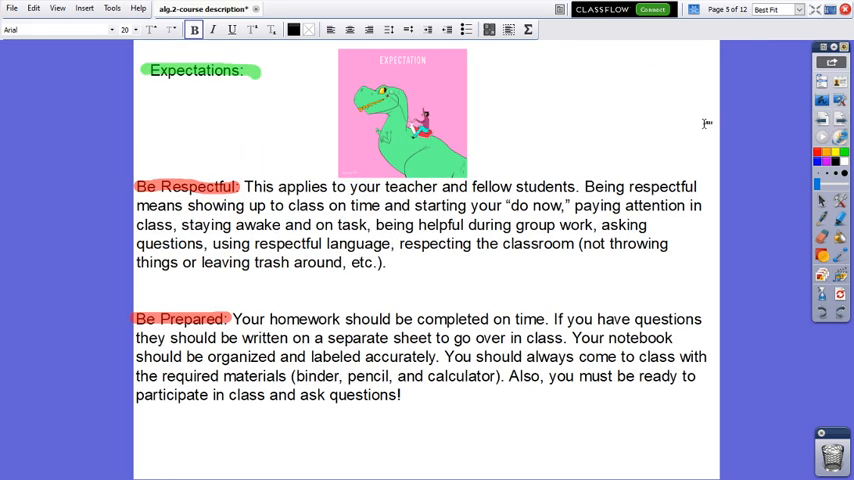
pyautogui.moveTo(668, 112)
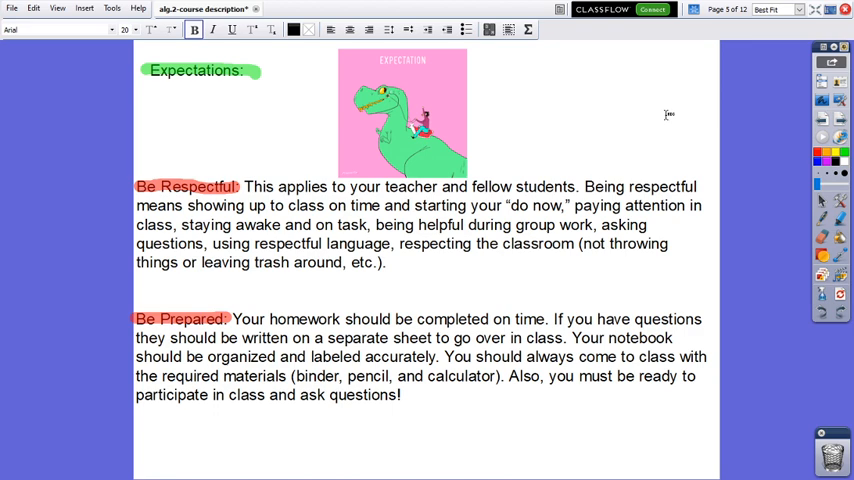
pyautogui.moveTo(784, 70)
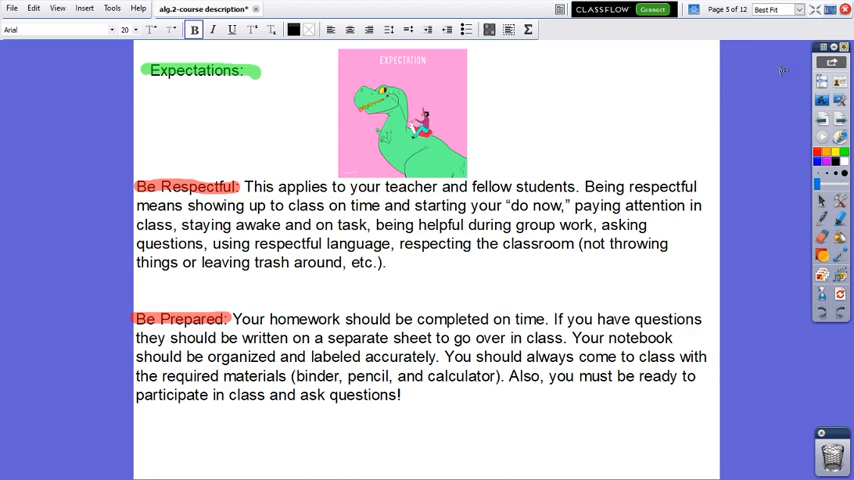
pyautogui.scroll(-3)
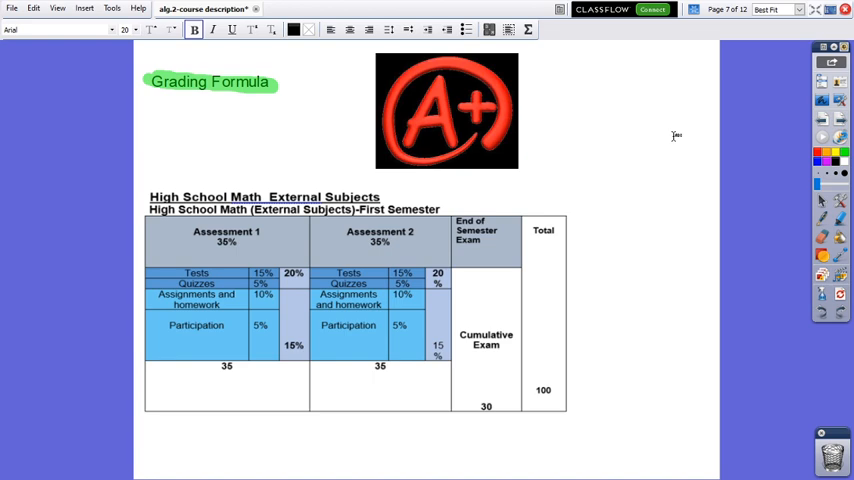
pyautogui.moveTo(308, 228)
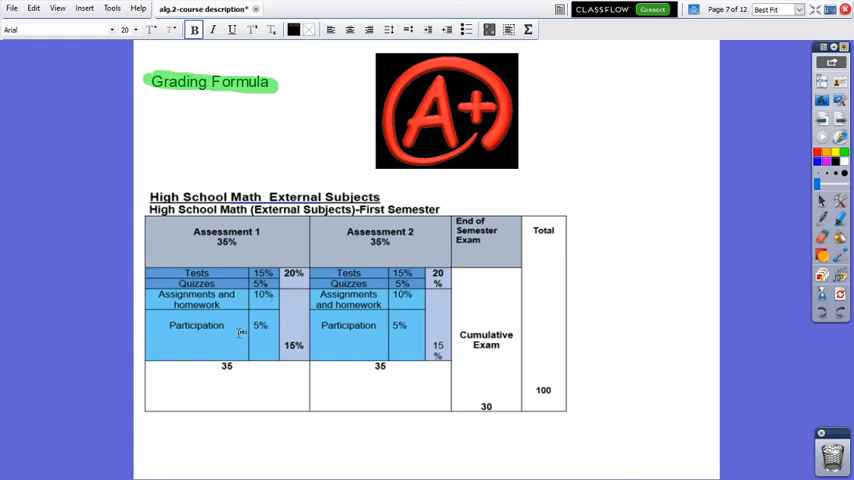
pyautogui.moveTo(264, 252)
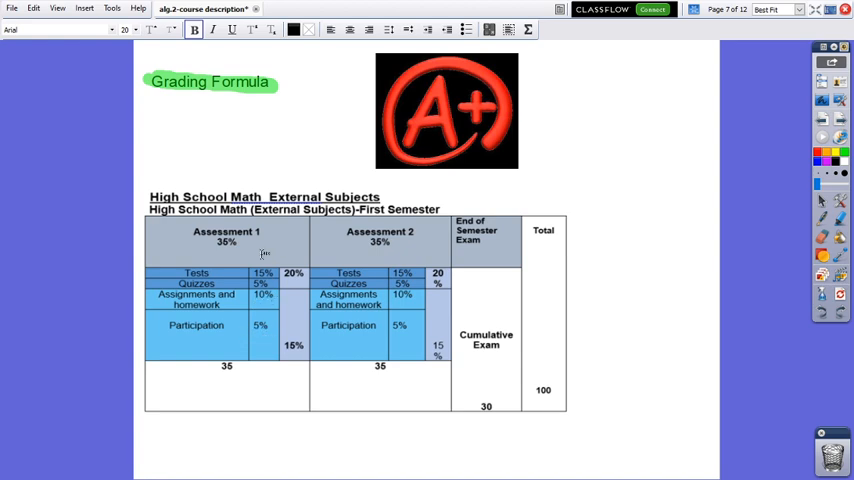
pyautogui.moveTo(240, 364)
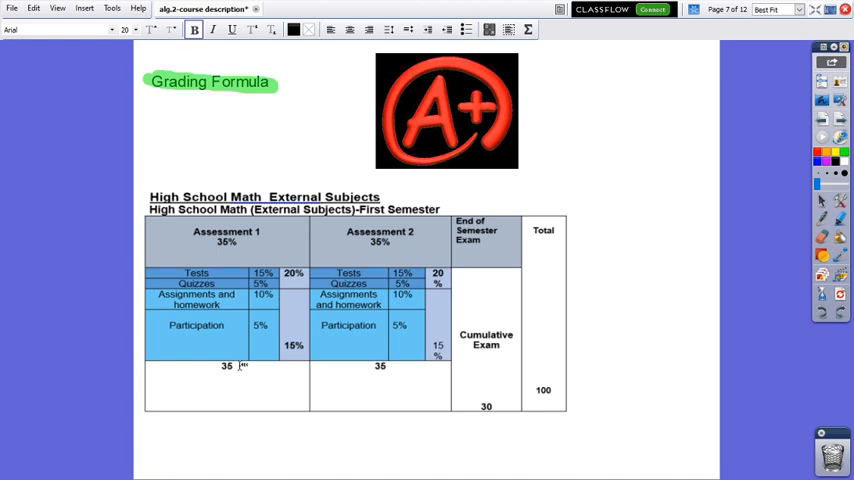
pyautogui.moveTo(284, 238)
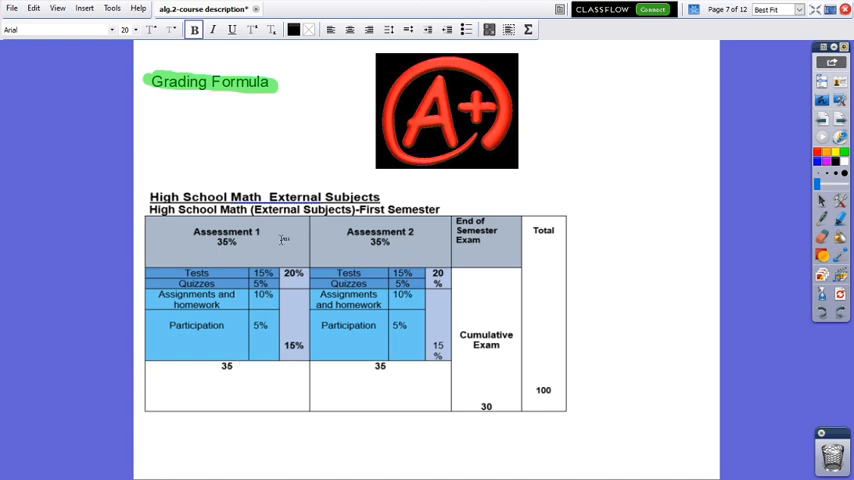
pyautogui.moveTo(226, 224)
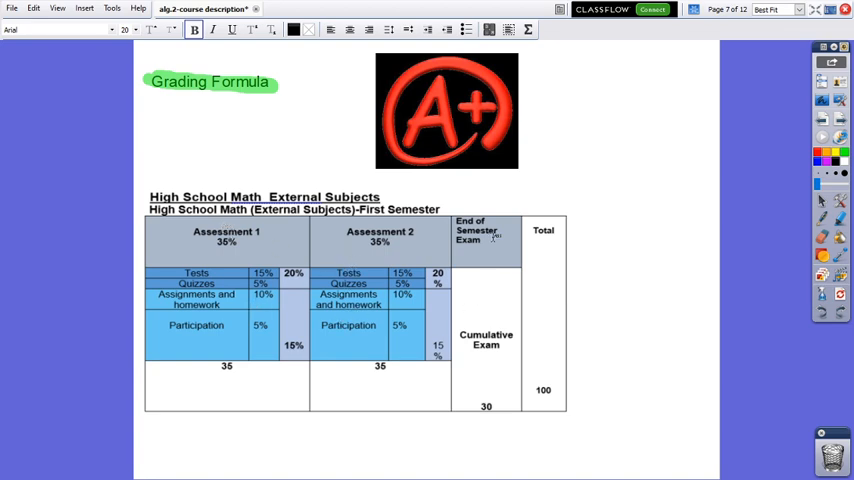
pyautogui.moveTo(496, 310)
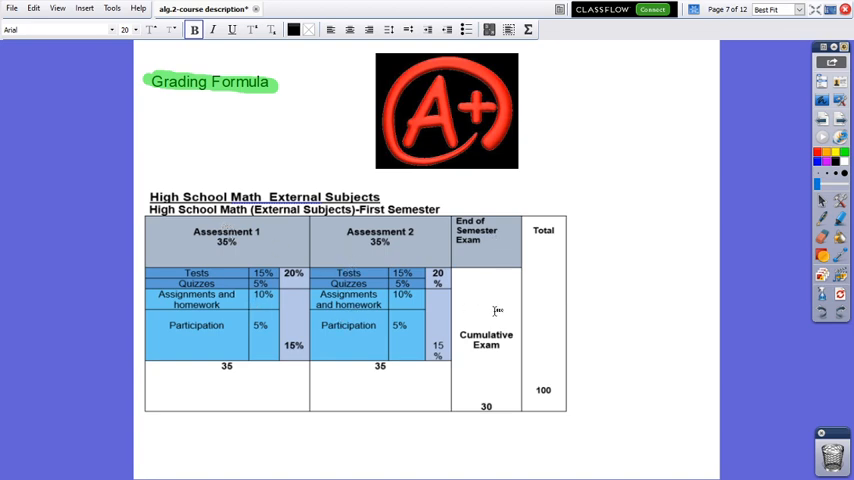
pyautogui.moveTo(496, 408)
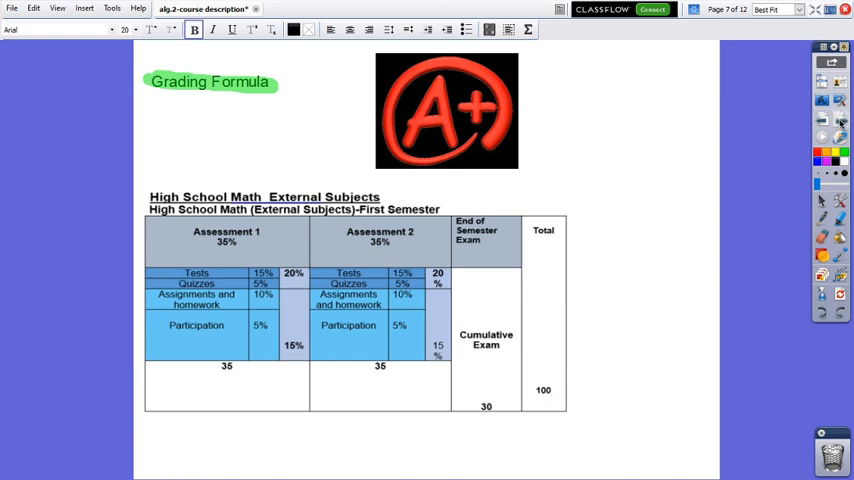
# - Advance the flipchart from the Grading Formula page to the Homework Policy page
pyautogui.click(744, 12)
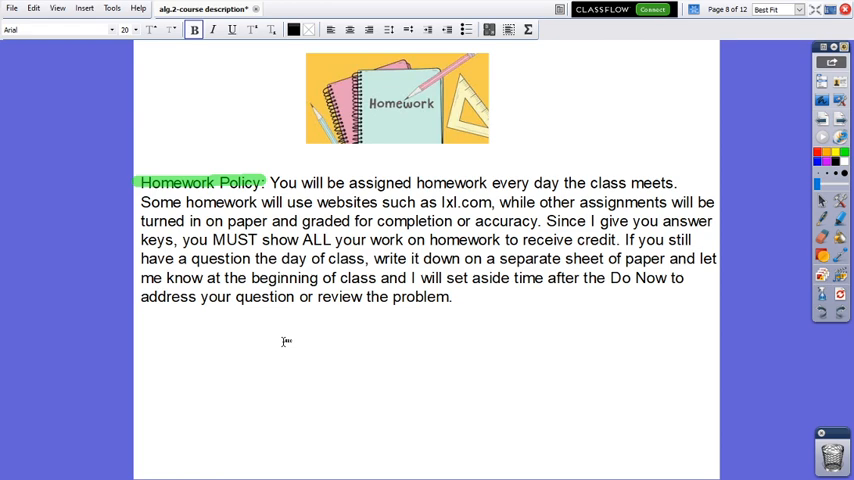
pyautogui.moveTo(340, 344)
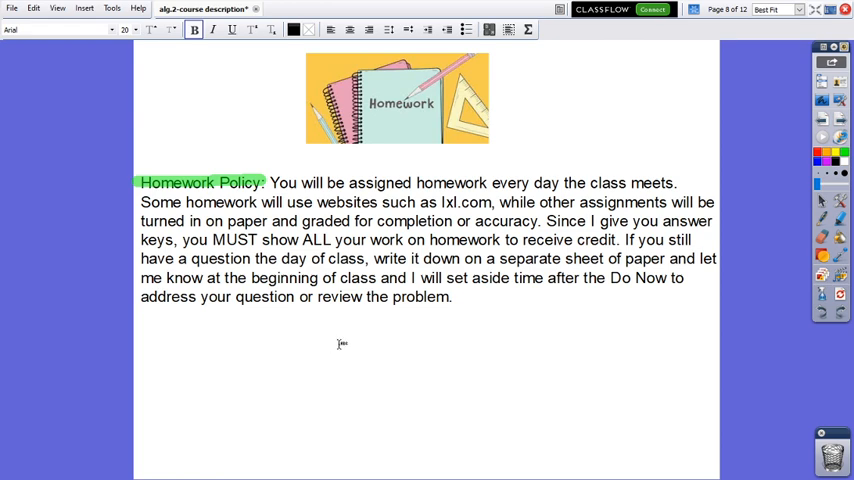
pyautogui.moveTo(448, 344)
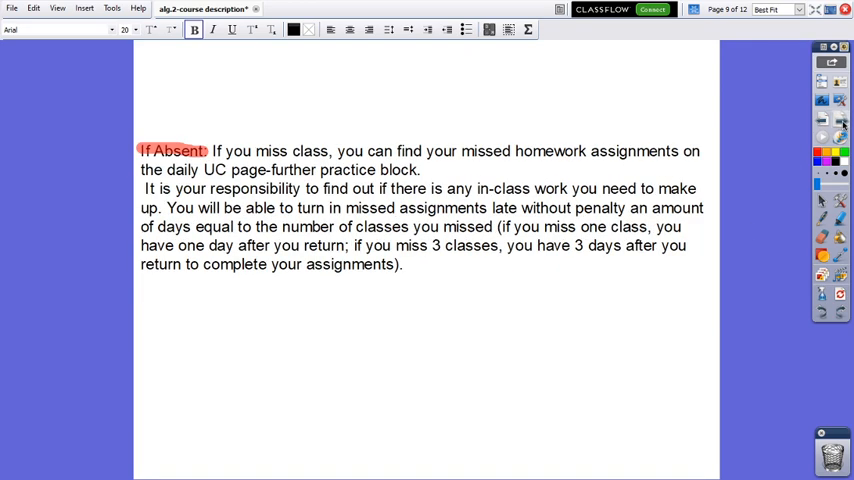
pyautogui.moveTo(416, 304)
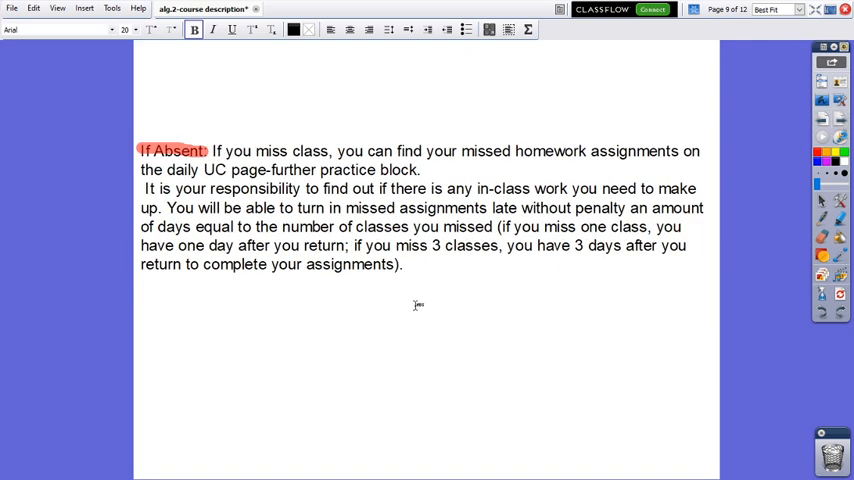